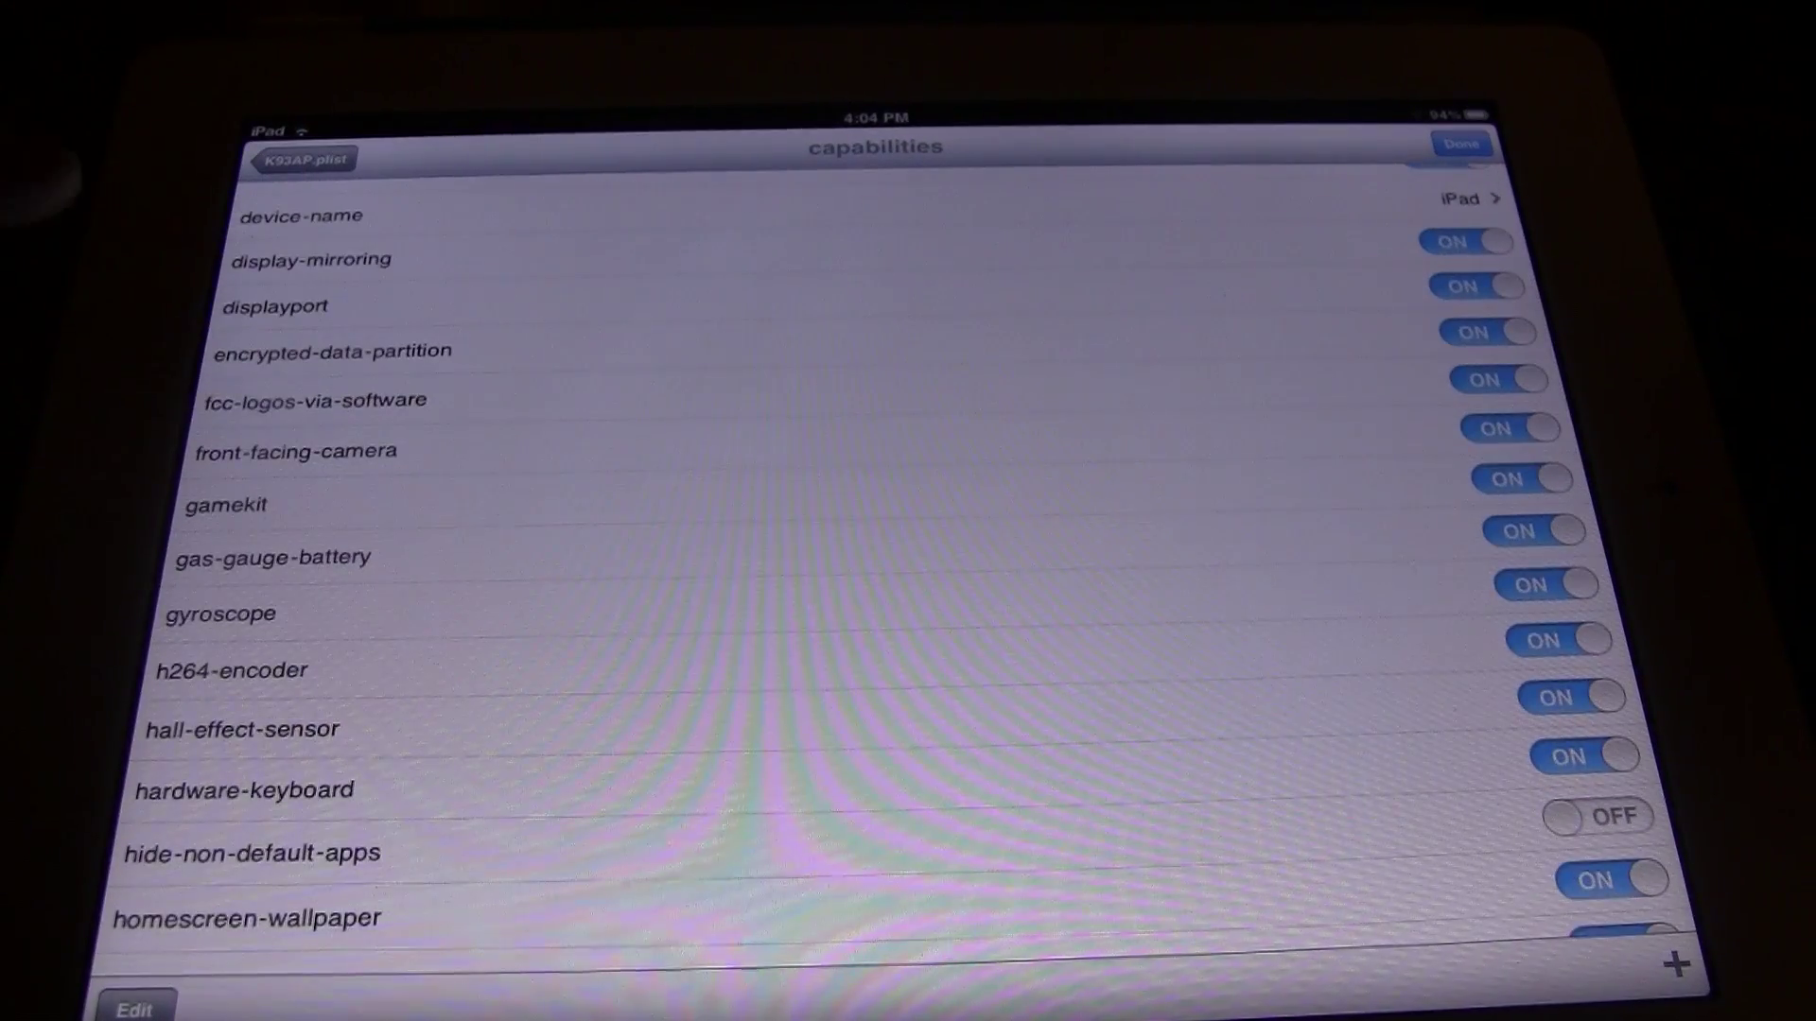
# Step: Scroll through the K93AP.plist capabilities entries to review the enabled device features
pyautogui.scroll(-3)
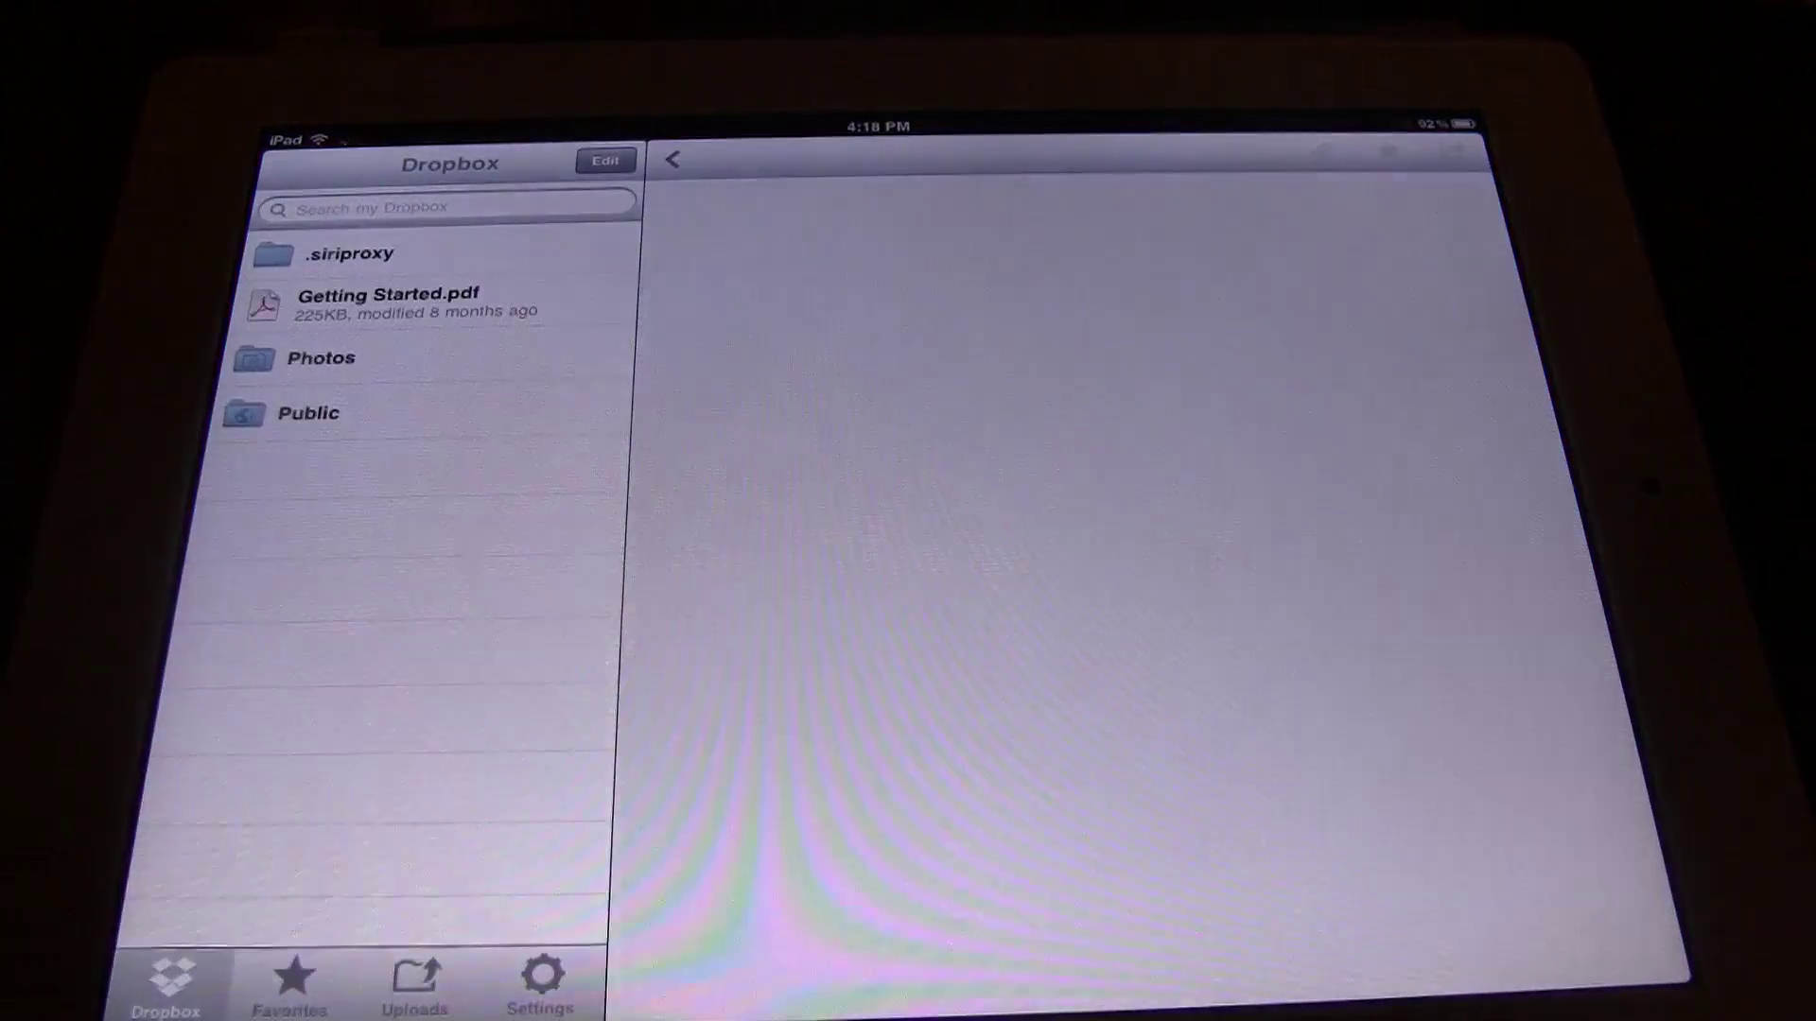
# Step: Show the Dropbox root folder listing .siriproxy, Getting Started.pdf, Photos and Public
pyautogui.click(344, 253)
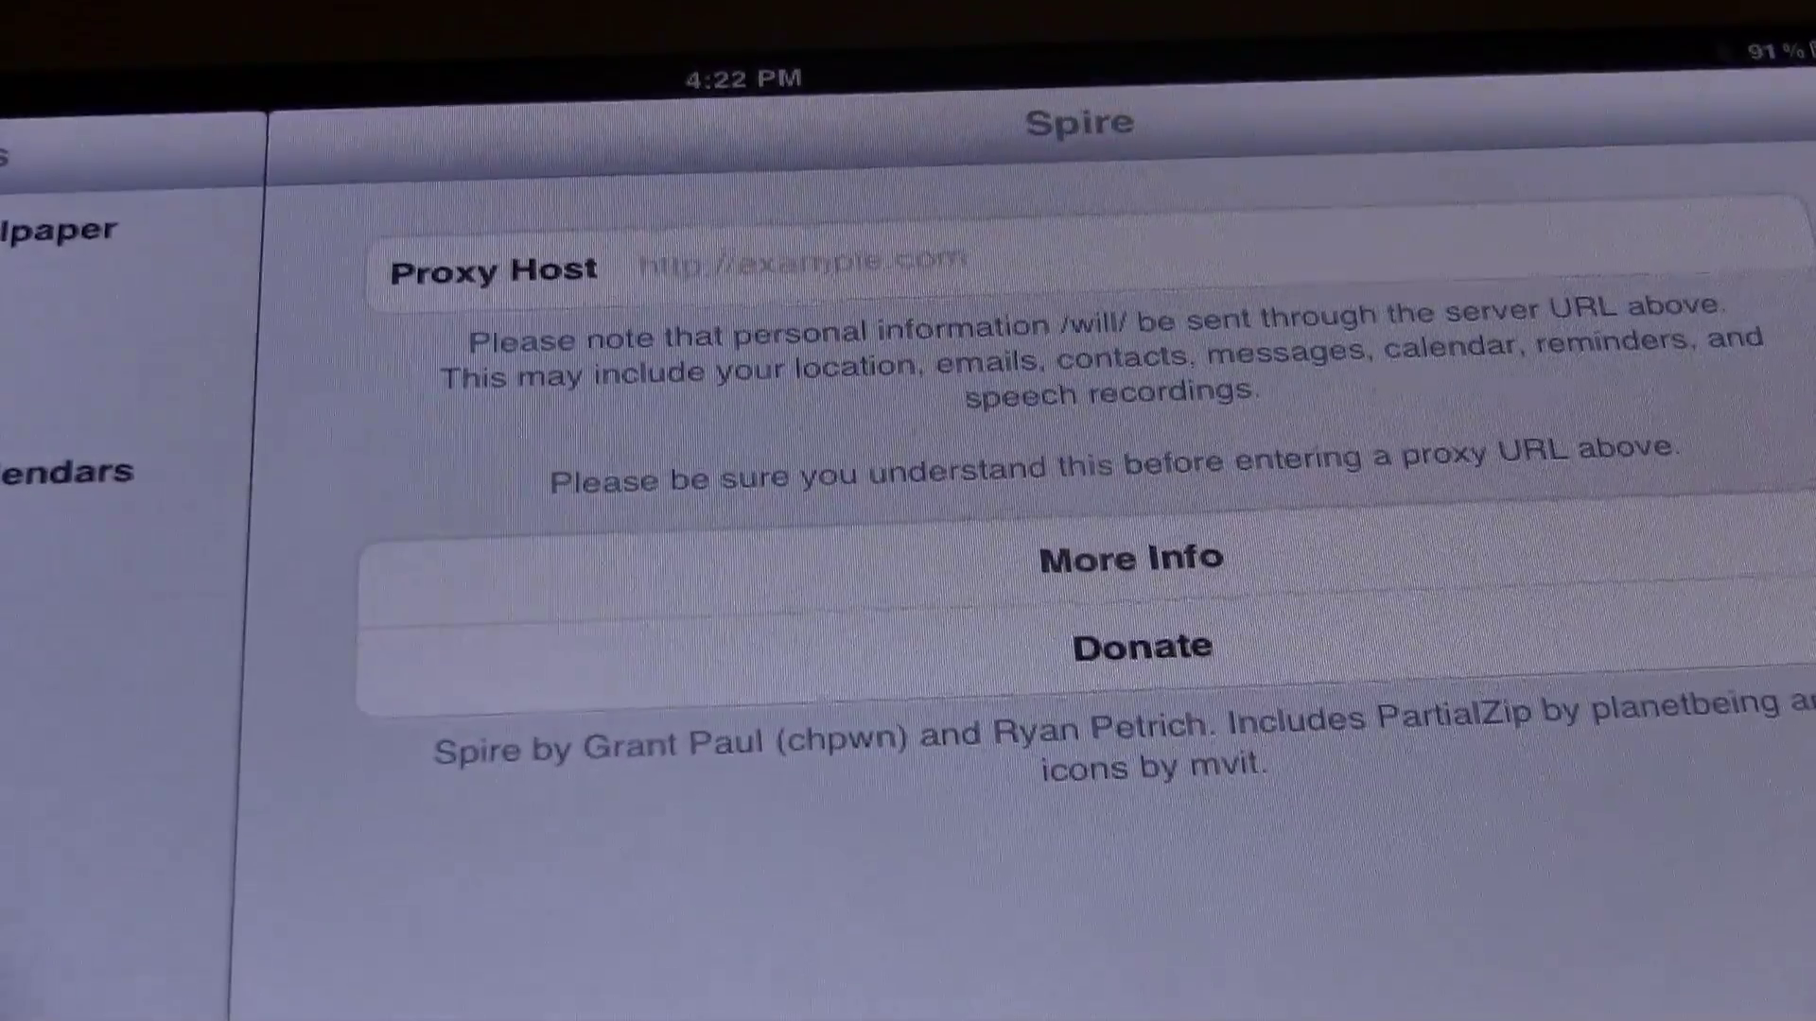
pyautogui.write('https://guzzoni.apple.com')
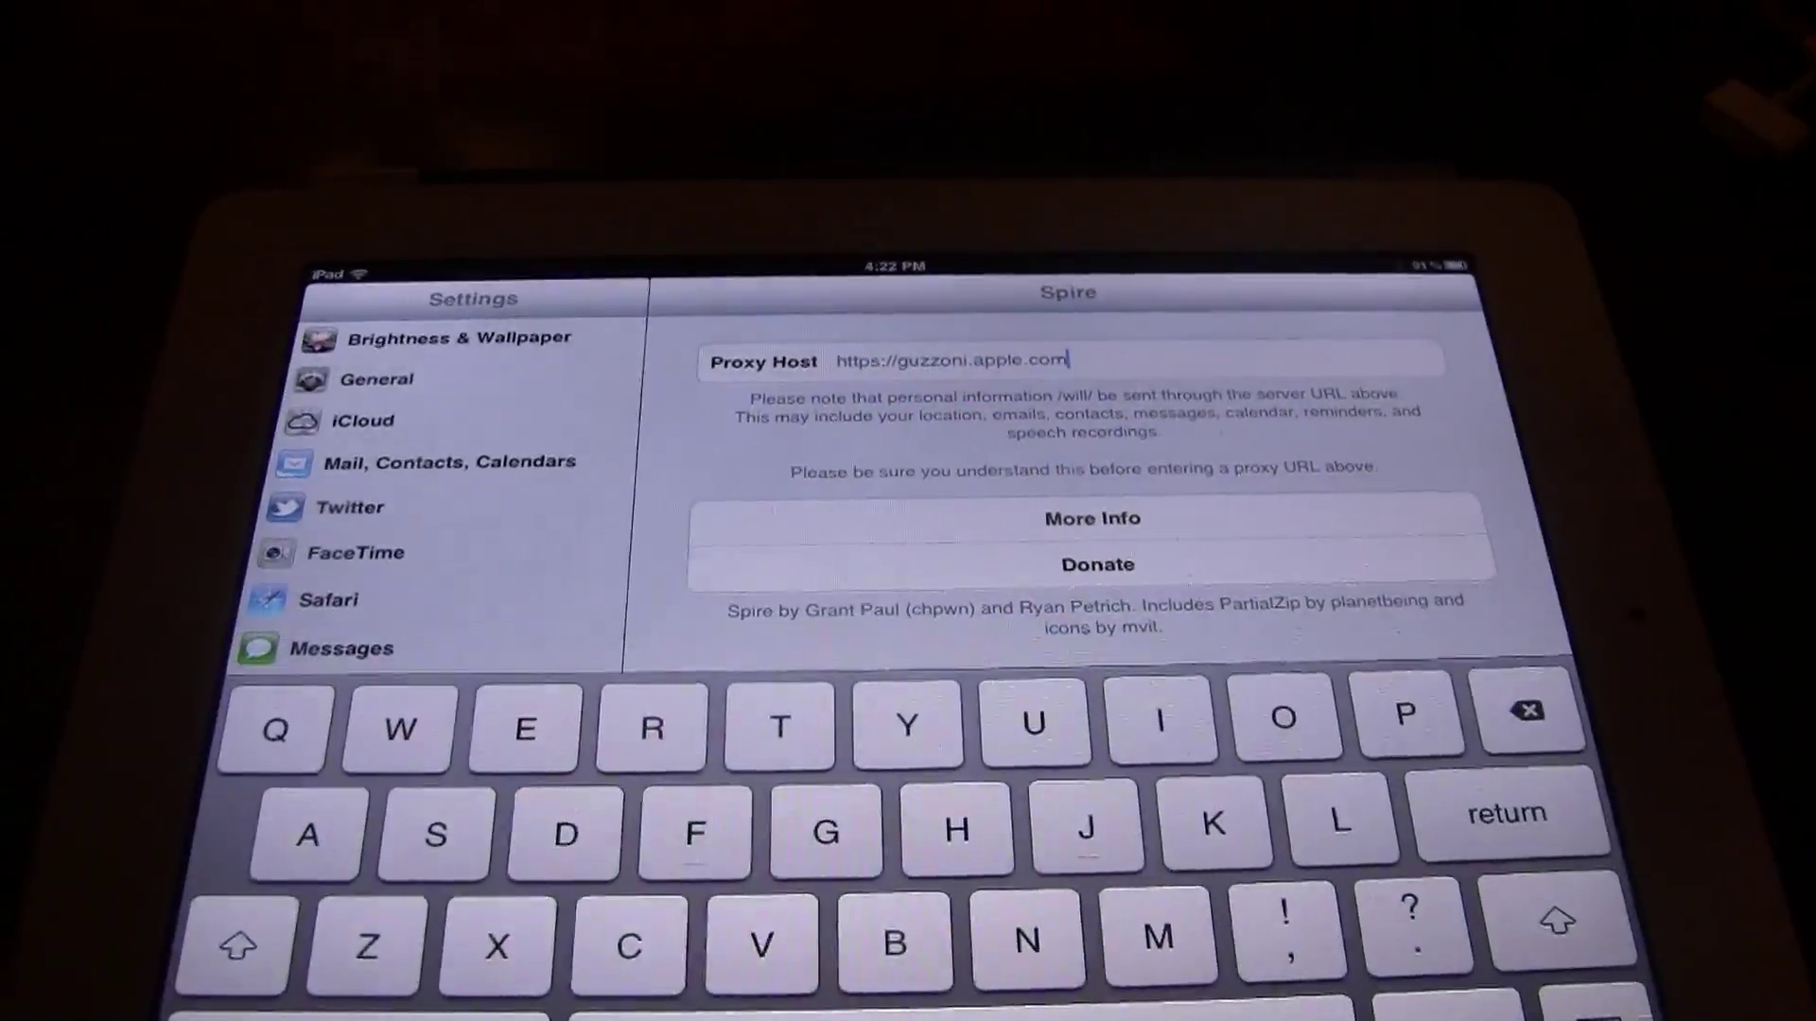